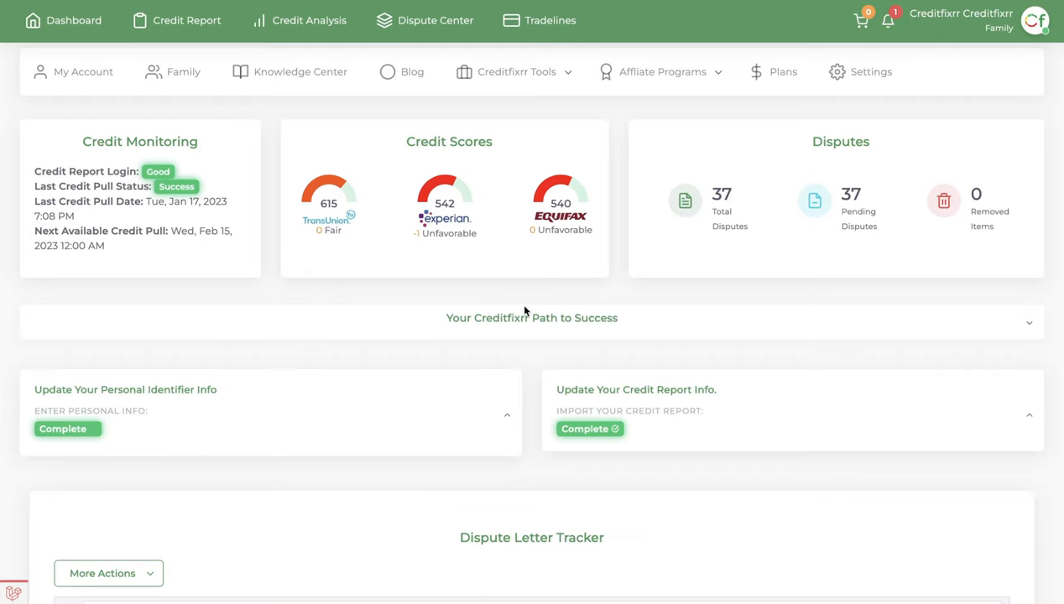
pyautogui.moveTo(535, 403)
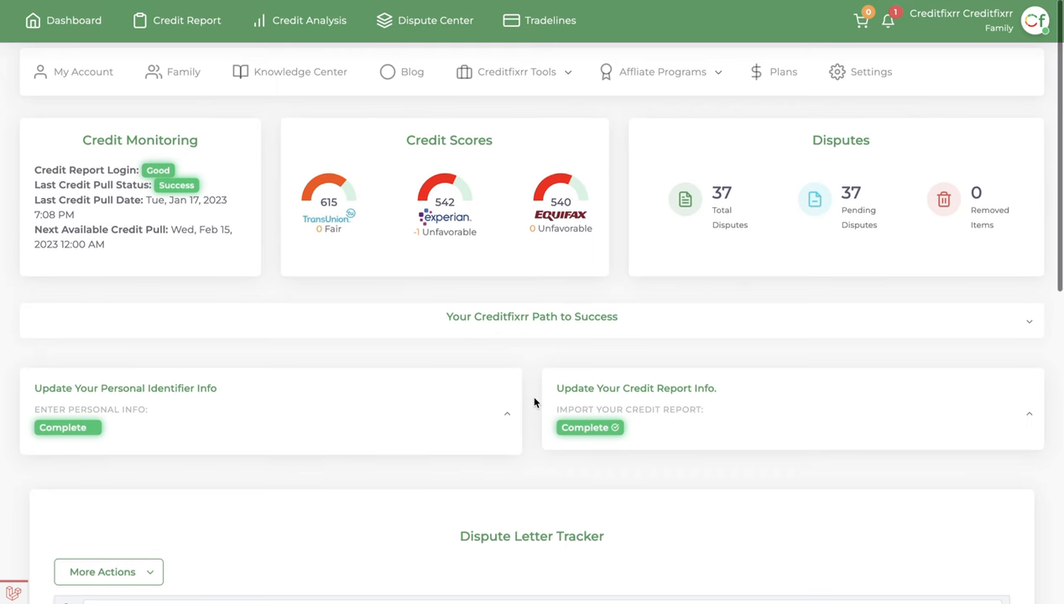
# - Scroll the Dashboard down until the Round 2 Equifax, Experian and TransUnion letters are listed
pyautogui.scroll(-3)
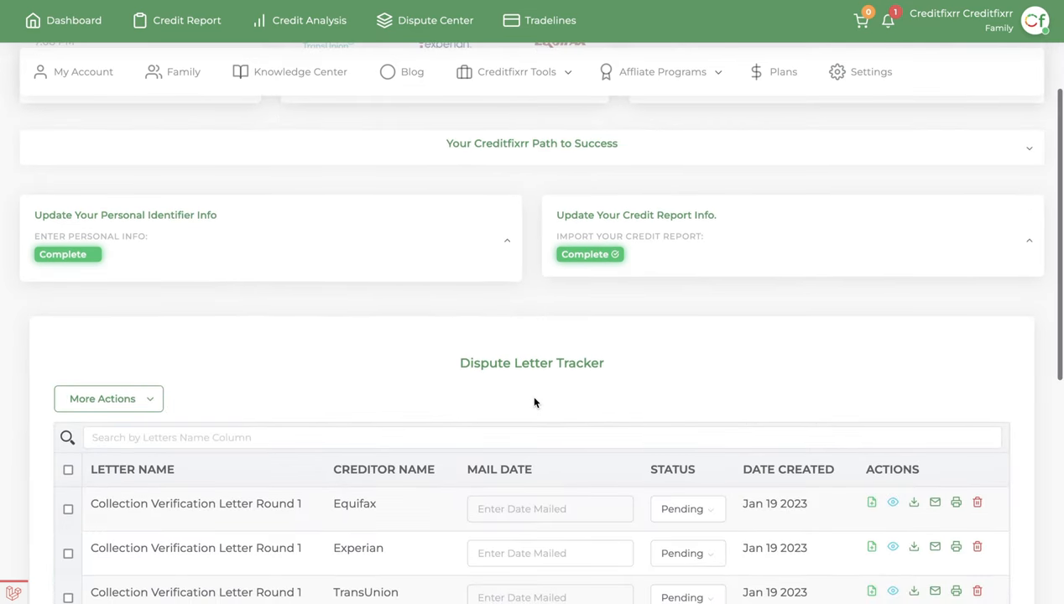
pyautogui.scroll(-3)
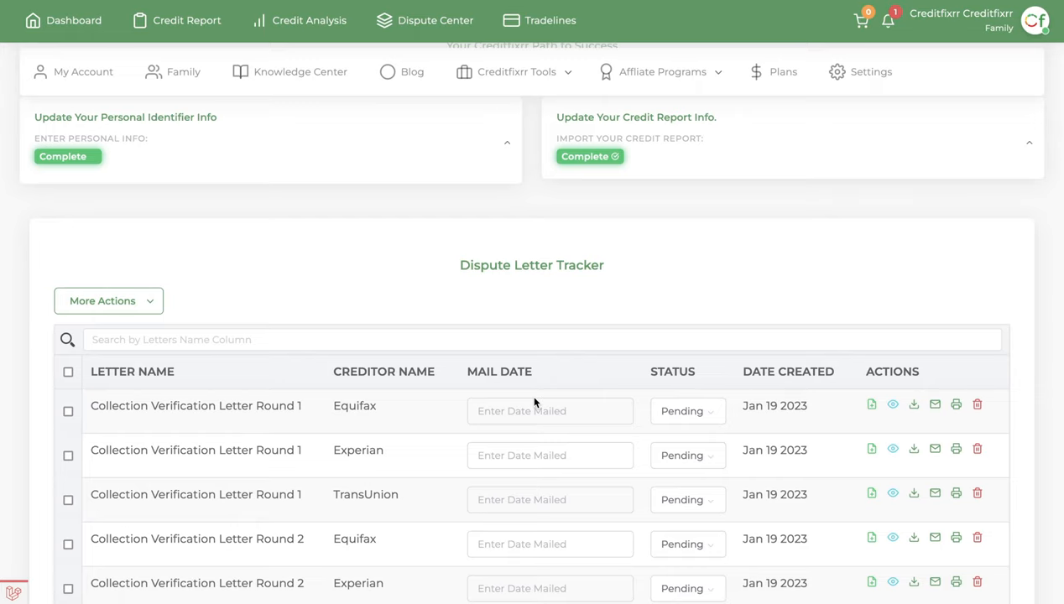
pyautogui.scroll(-3)
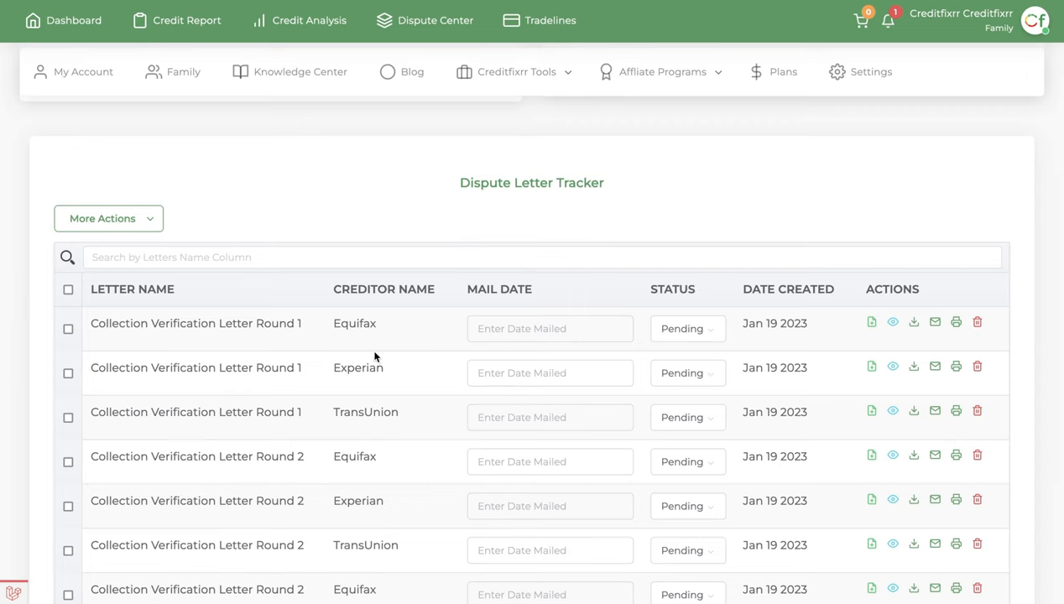
pyautogui.moveTo(235, 329)
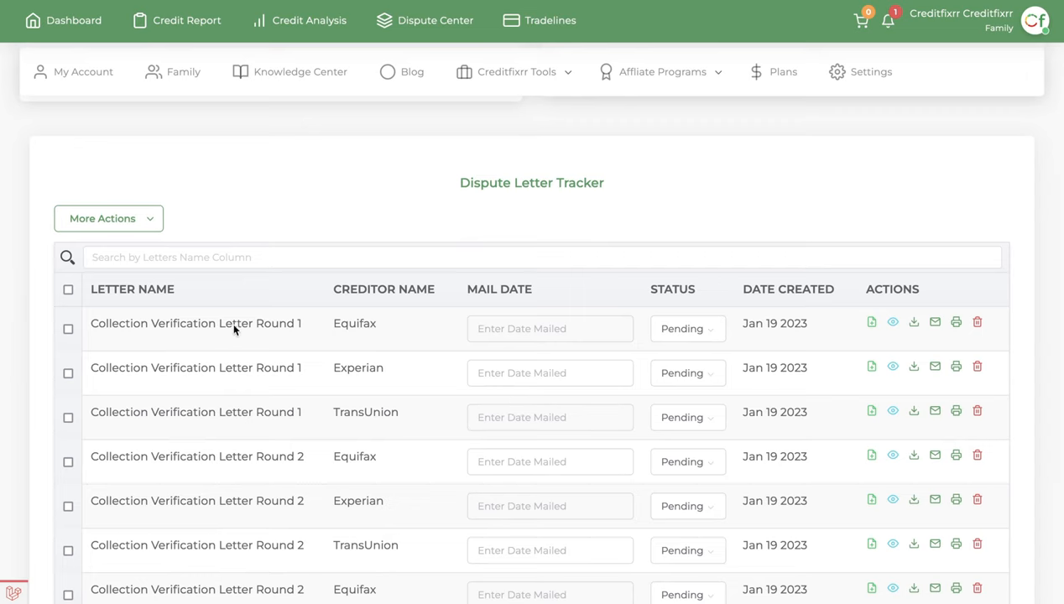
pyautogui.moveTo(319, 366)
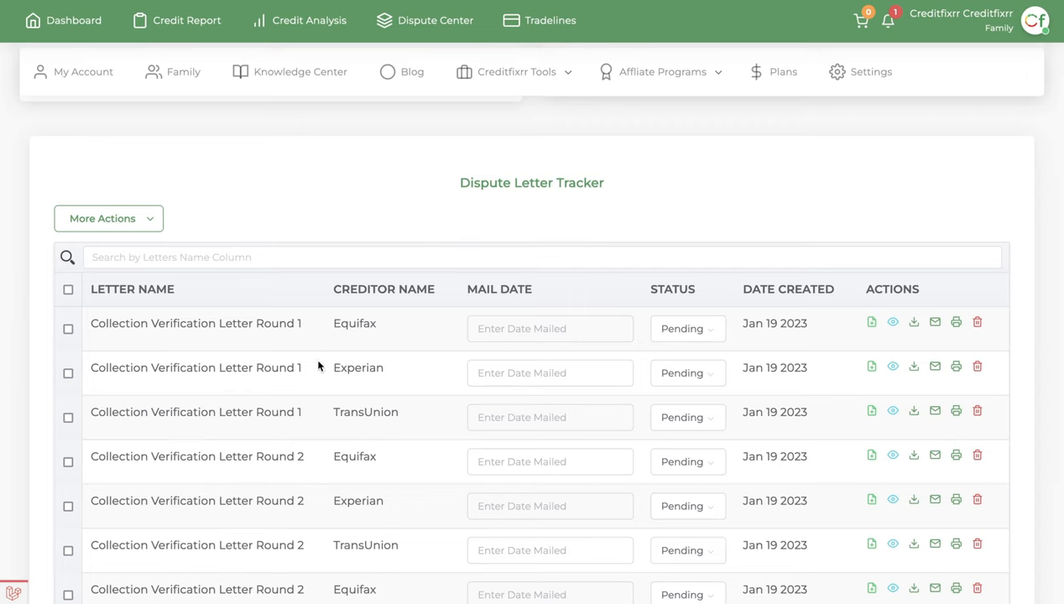
pyautogui.moveTo(385, 371)
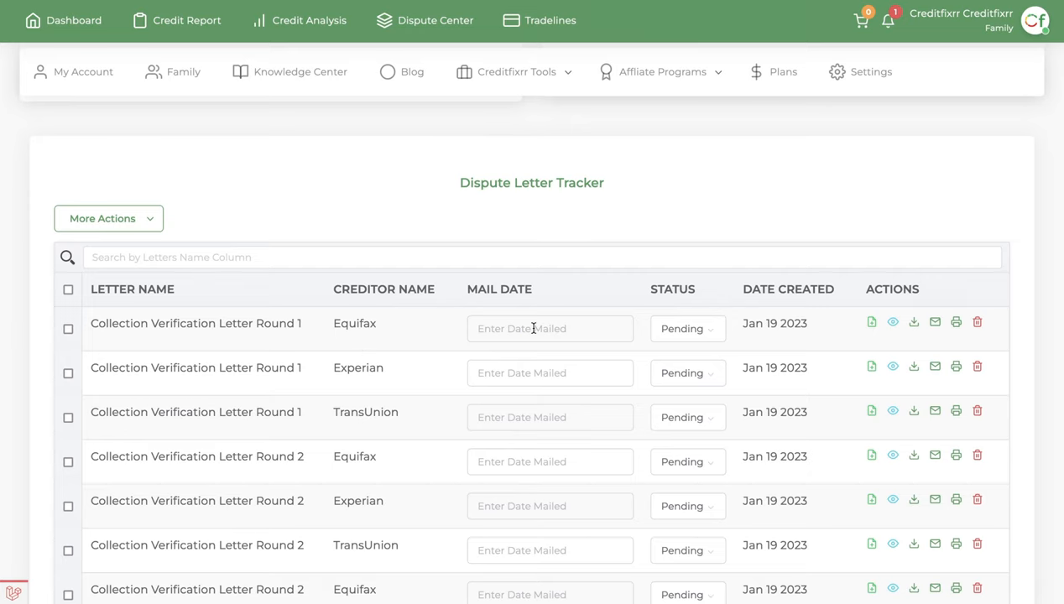
# - Attempt a download with no mail date, get the date-required warning, and return to the January 2023 picker
pyautogui.click(549, 328)
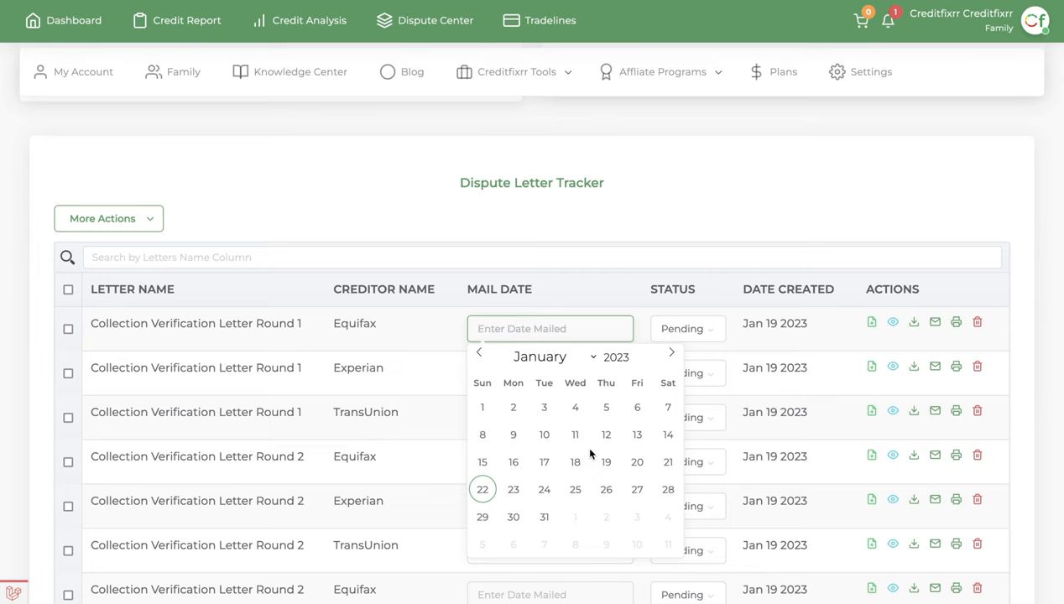
pyautogui.click(914, 323)
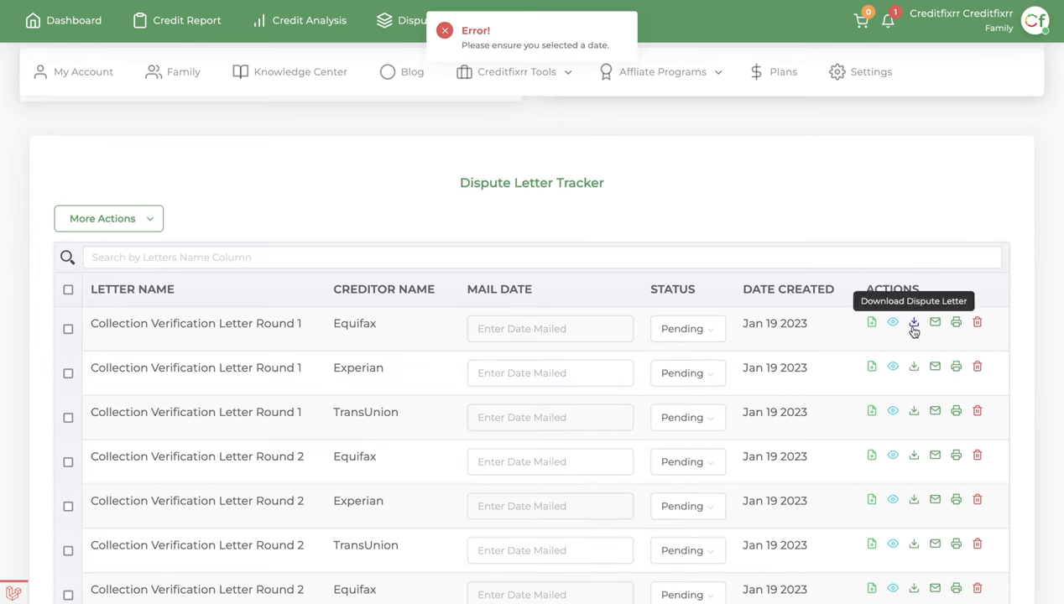
pyautogui.moveTo(935, 327)
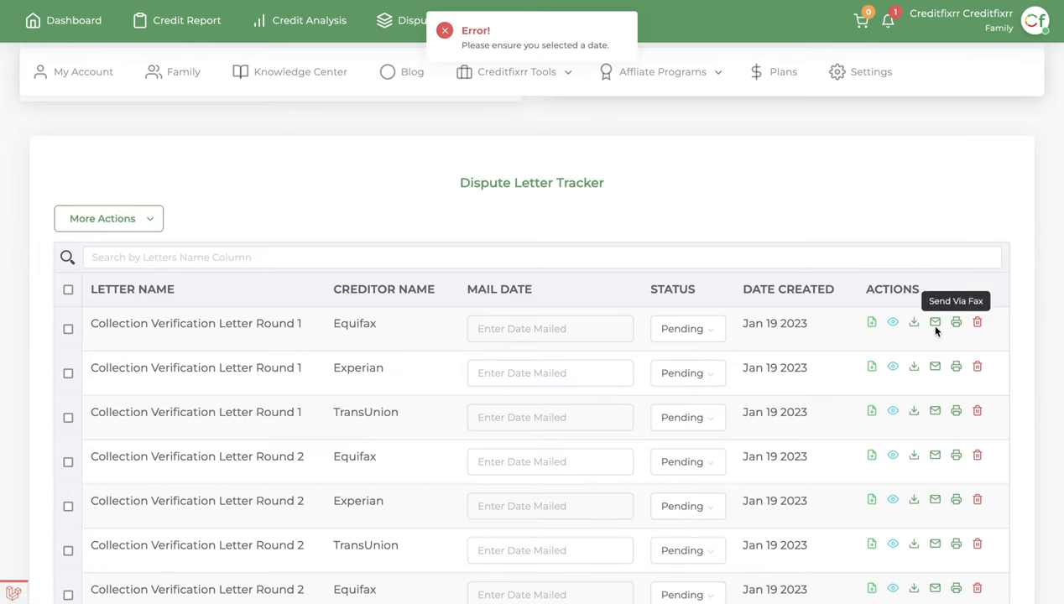
pyautogui.click(550, 328)
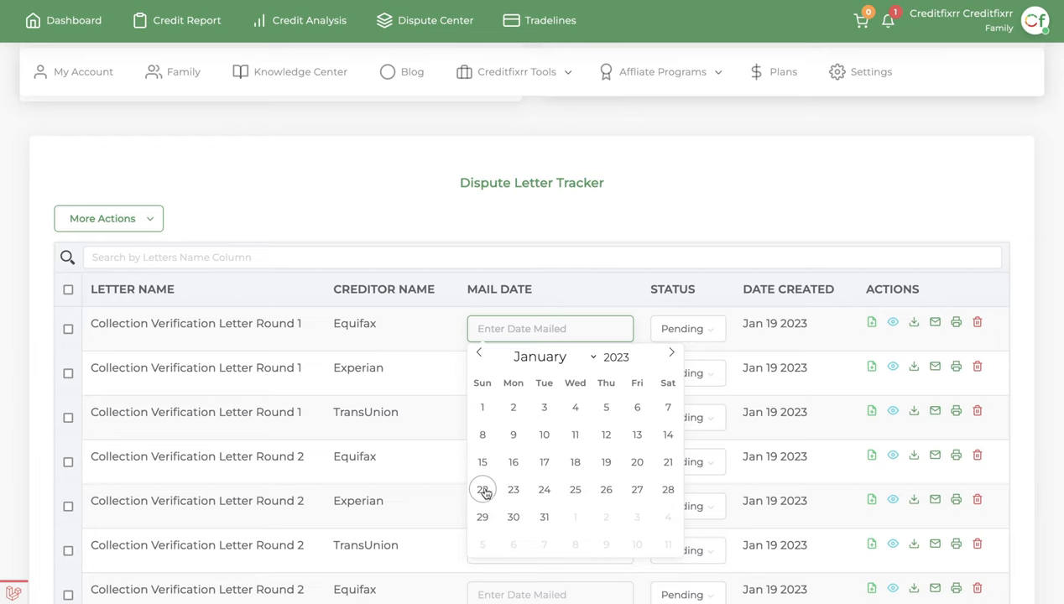
# - View the Pending, Deleted, Repaired and Lost status options for Equifax Round 1, keeping Pending
pyautogui.click(687, 328)
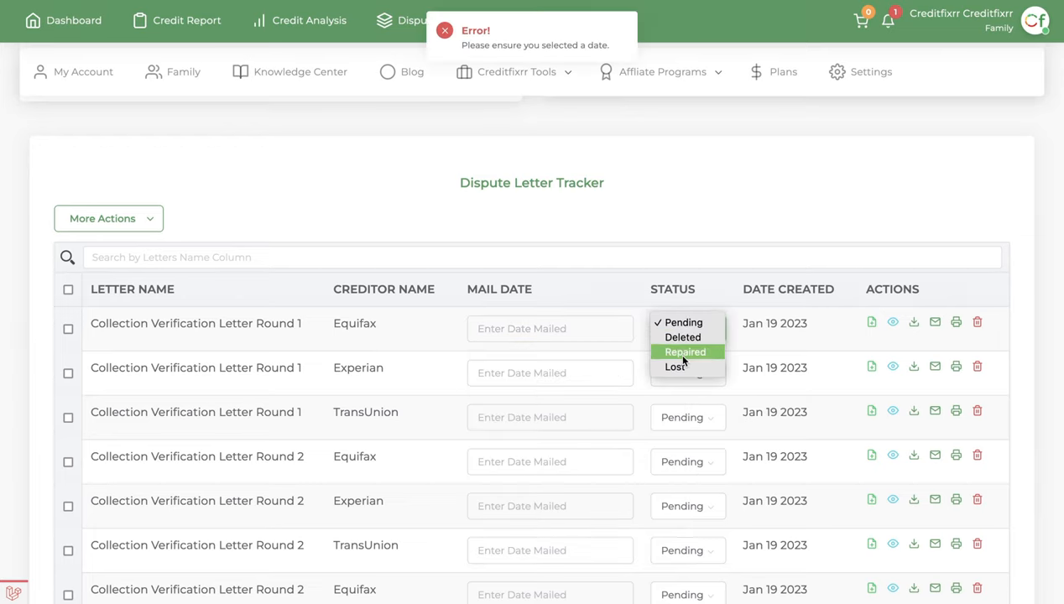
pyautogui.moveTo(682, 336)
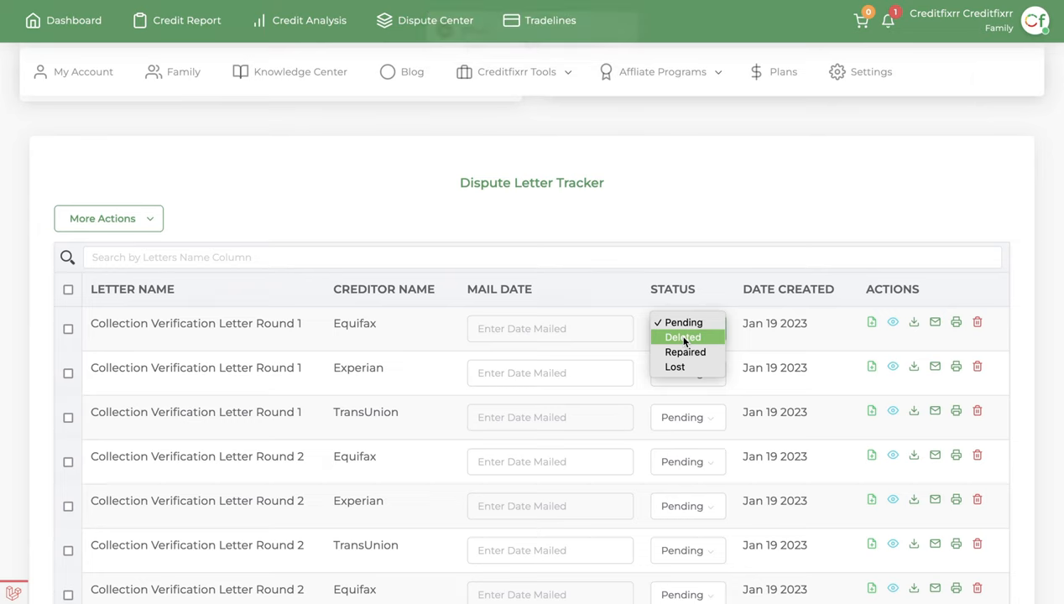
pyautogui.moveTo(685, 351)
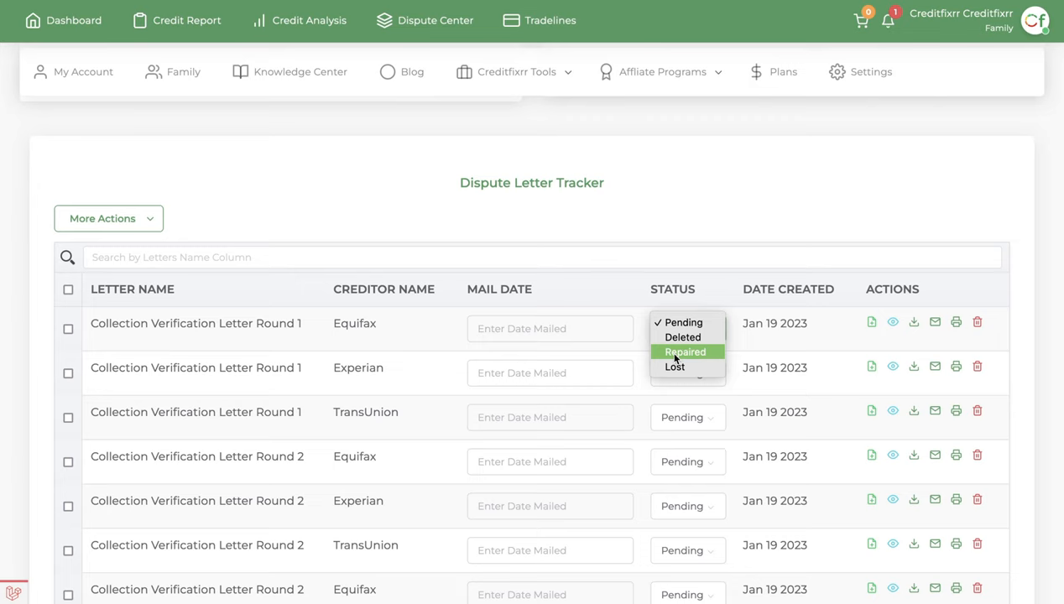
pyautogui.moveTo(682, 337)
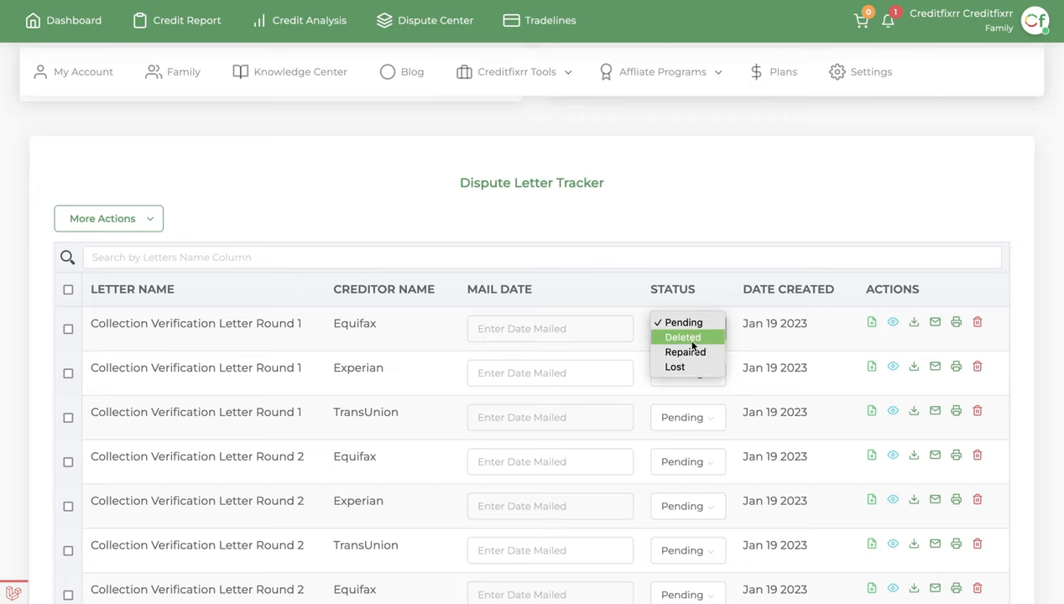
pyautogui.click(688, 328)
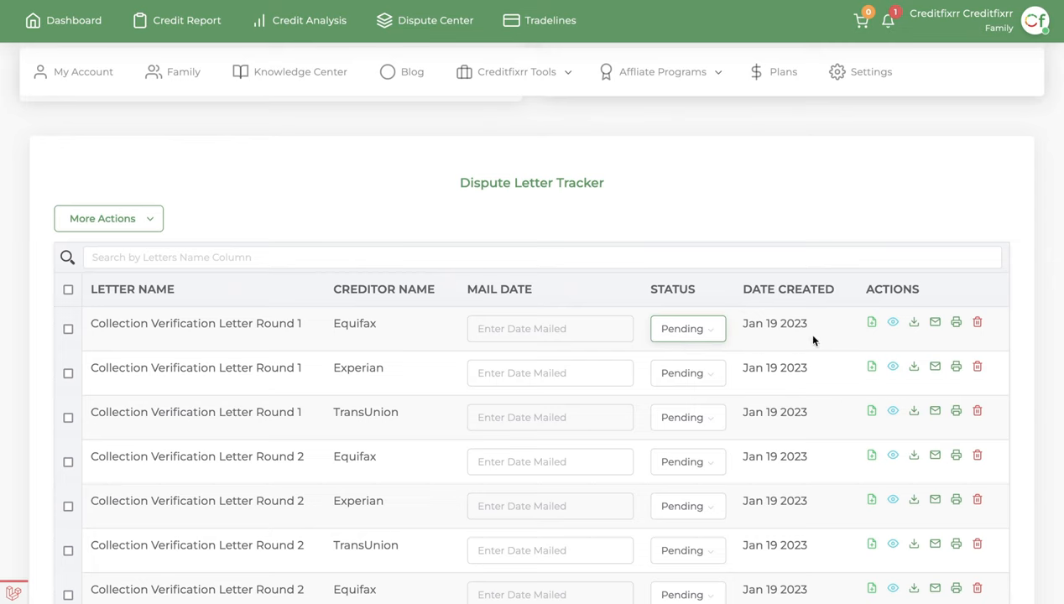
pyautogui.moveTo(774, 322)
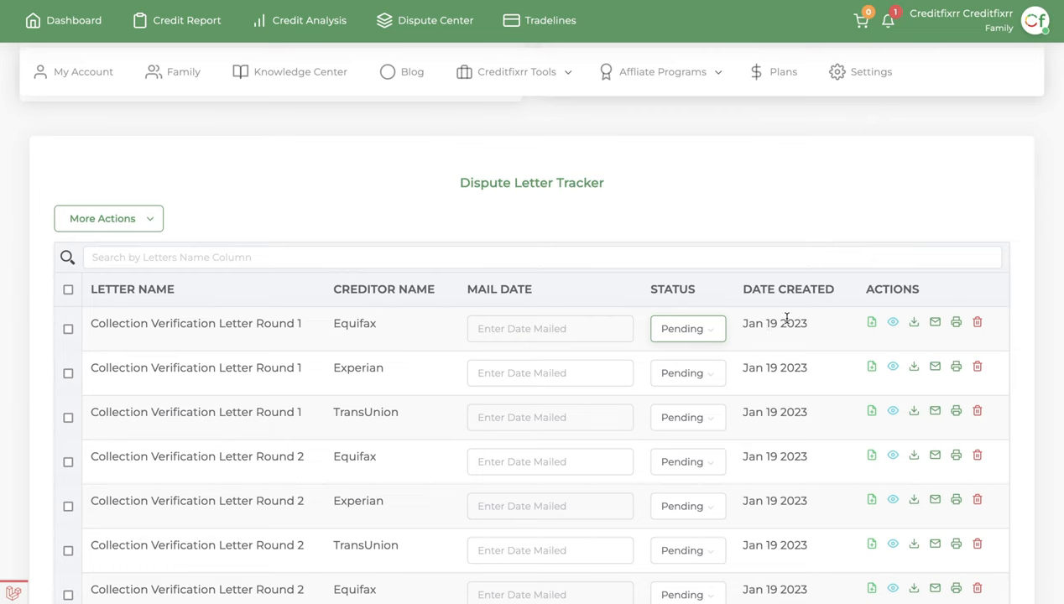
pyautogui.moveTo(887, 334)
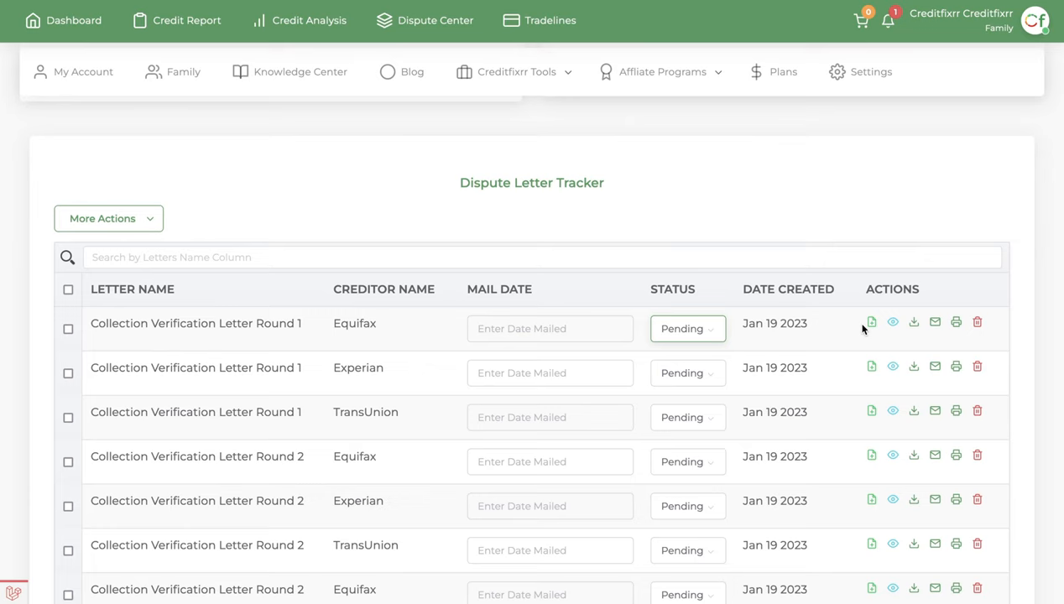
pyautogui.moveTo(871, 322)
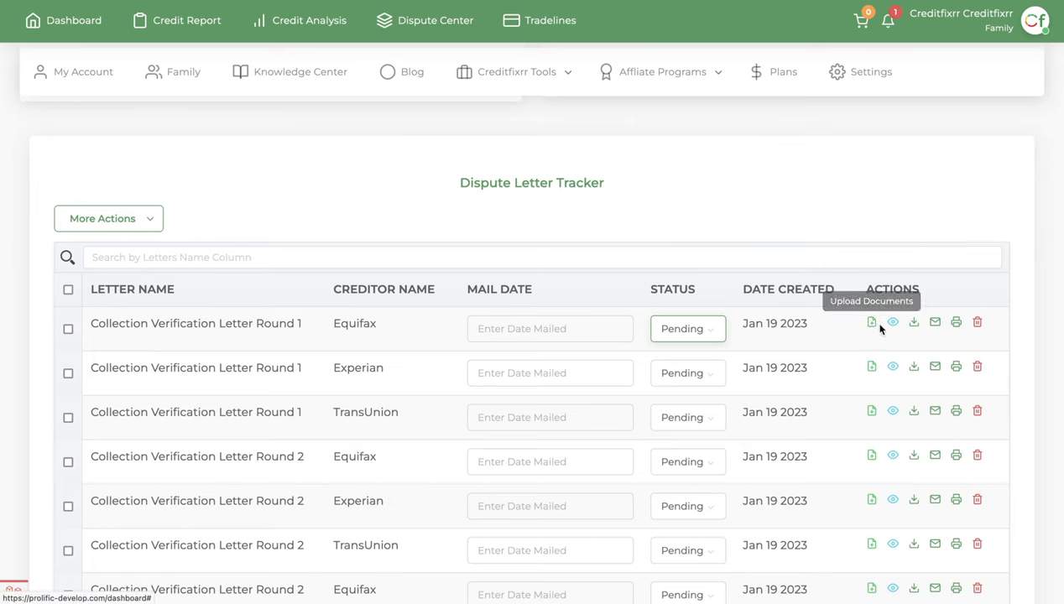
pyautogui.moveTo(871, 326)
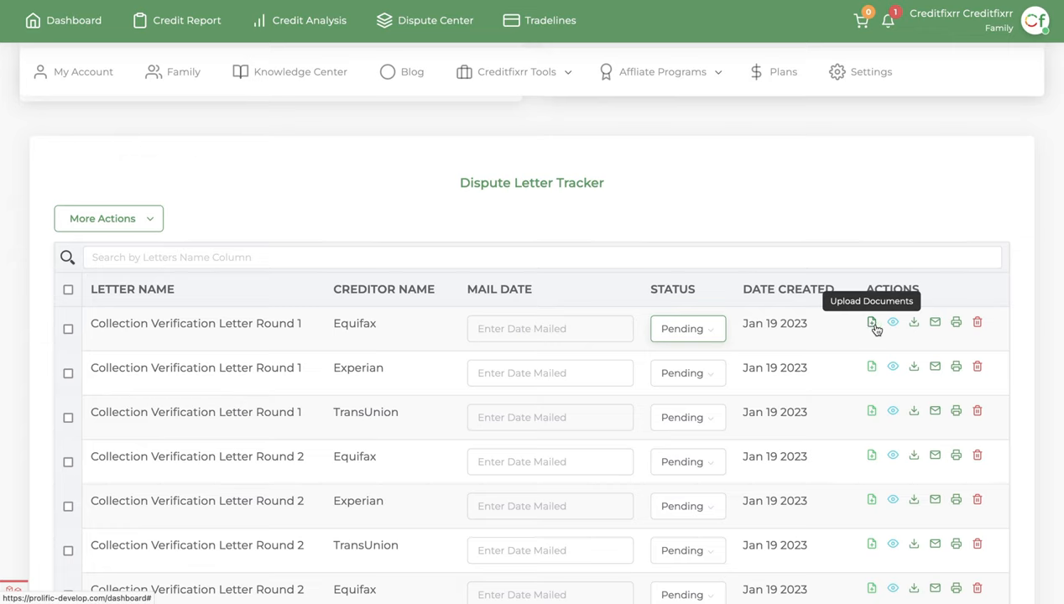
pyautogui.moveTo(892, 322)
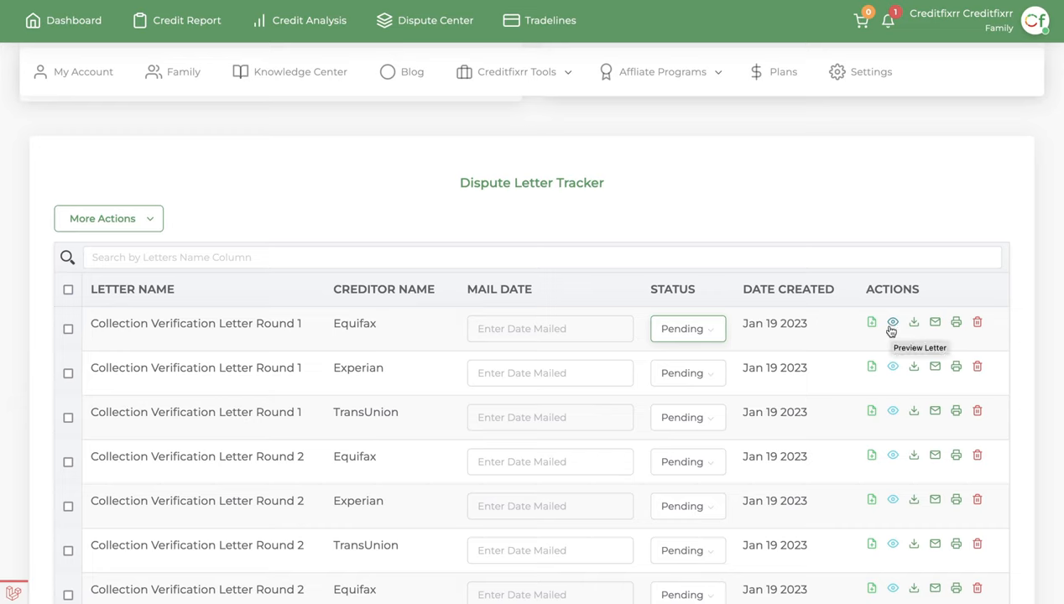
pyautogui.moveTo(862, 334)
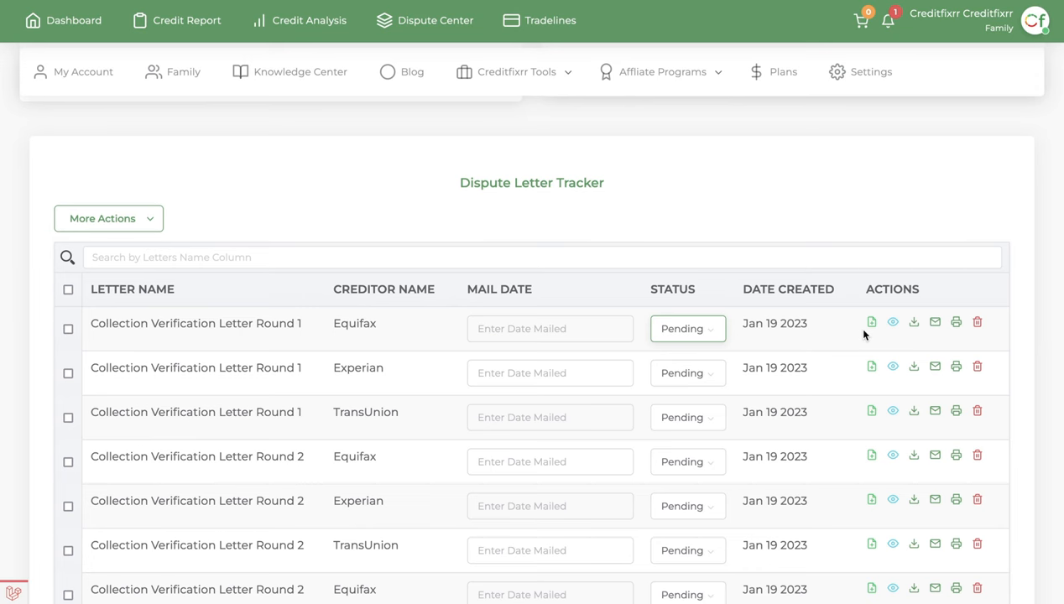
pyautogui.moveTo(871, 323)
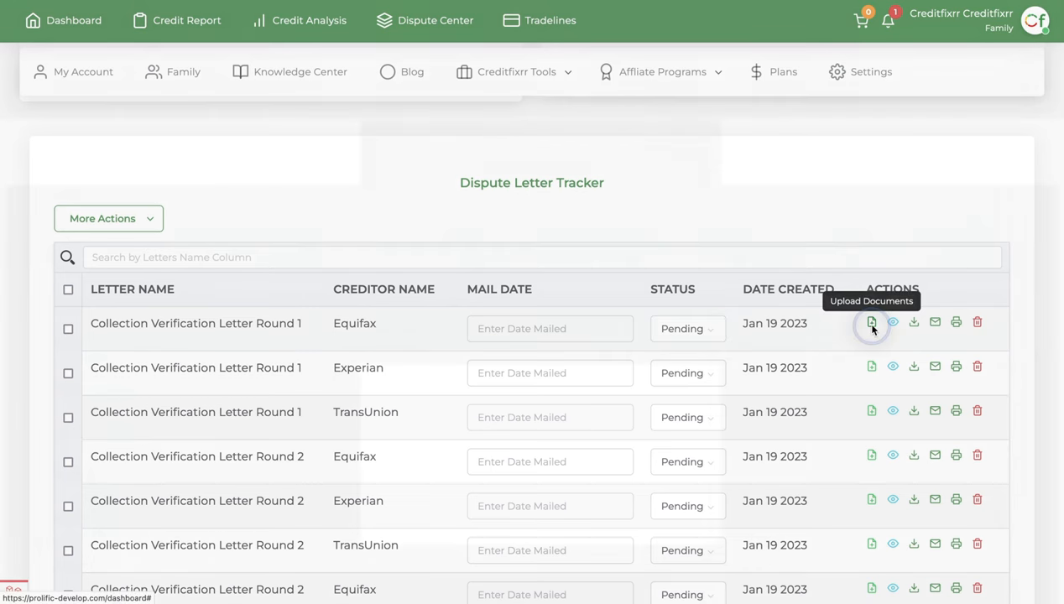
# - Start Upload Documents, preview the Equifax Round 1 letter, and download it from the preview
pyautogui.click(871, 323)
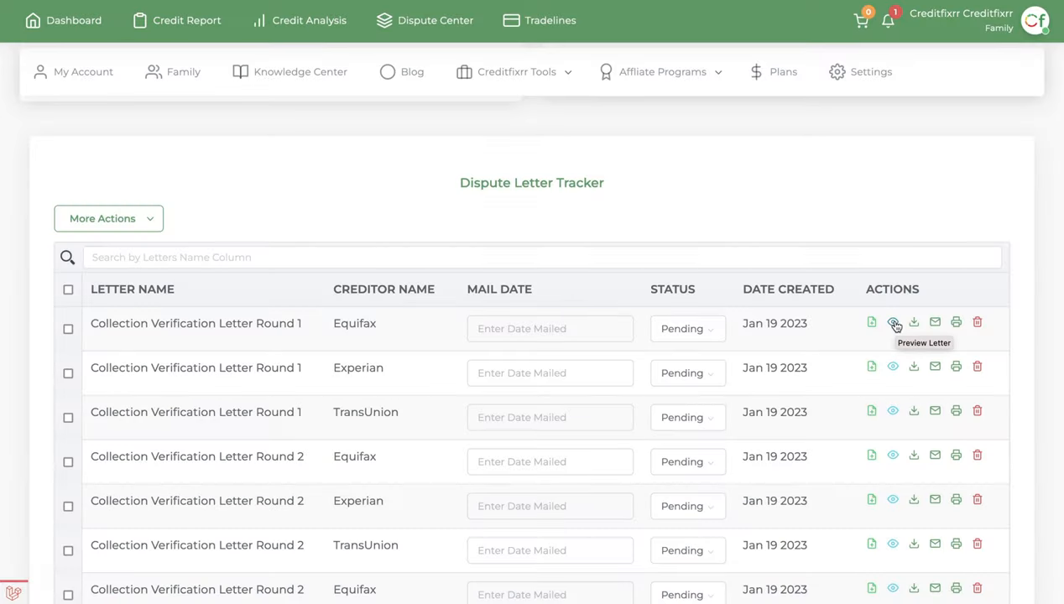
pyautogui.click(892, 323)
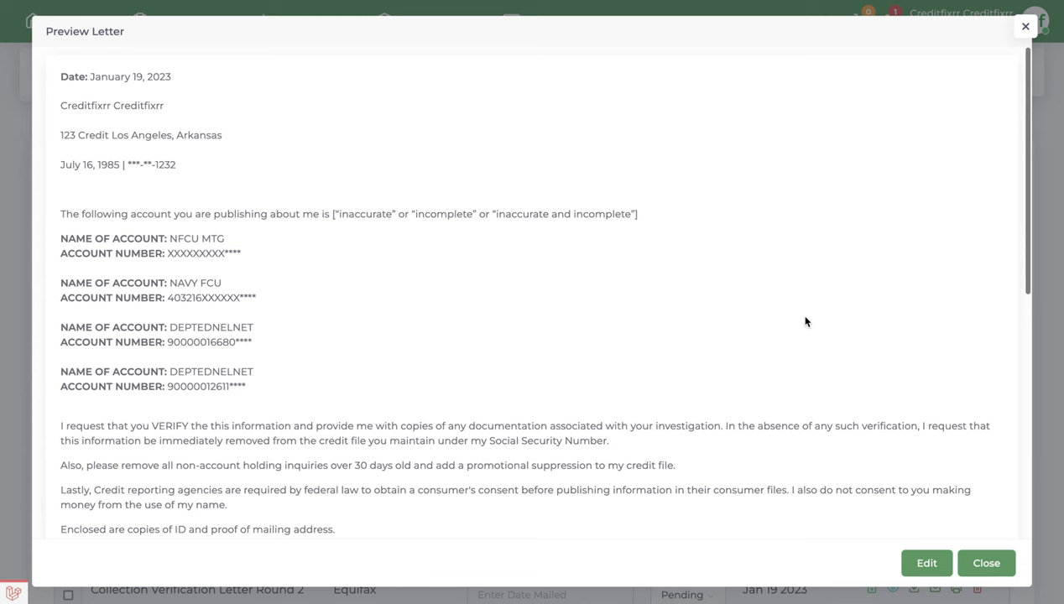
pyautogui.click(973, 562)
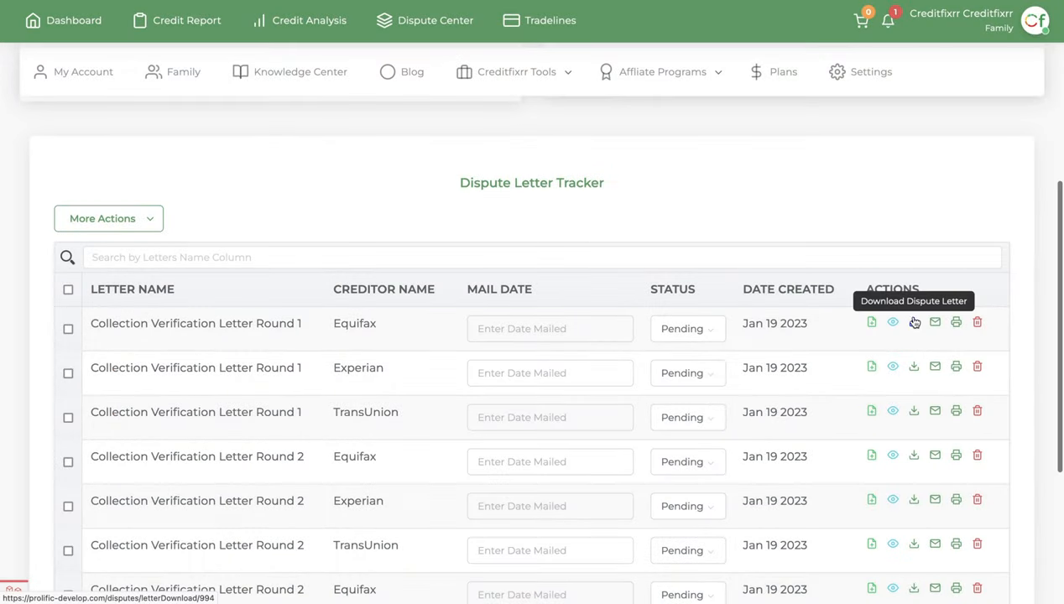
pyautogui.moveTo(914, 325)
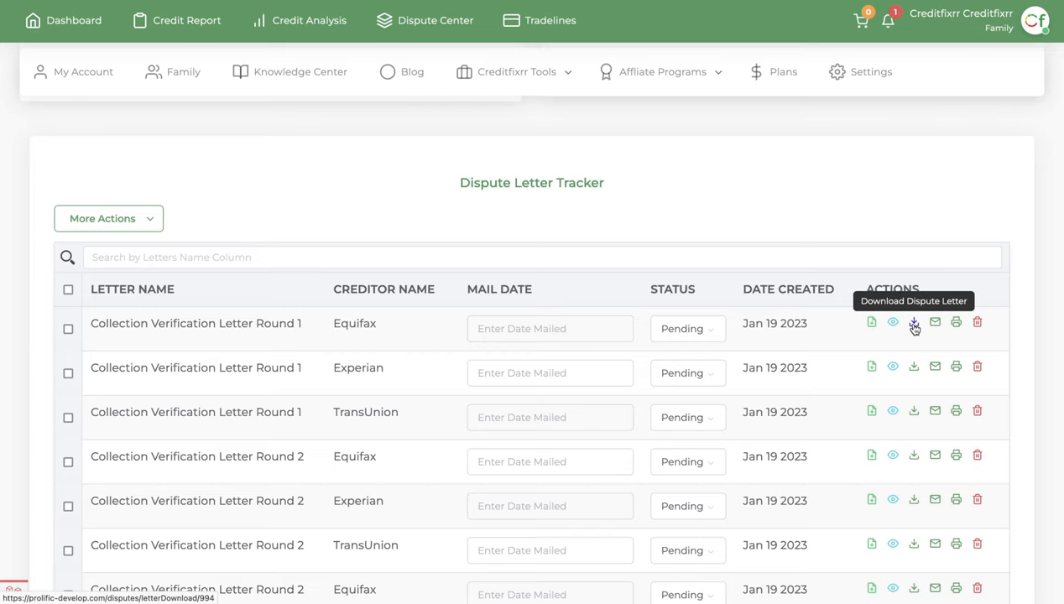
# - Download the Equifax Round 1 dispute letter PDF from the Actions column
pyautogui.click(914, 325)
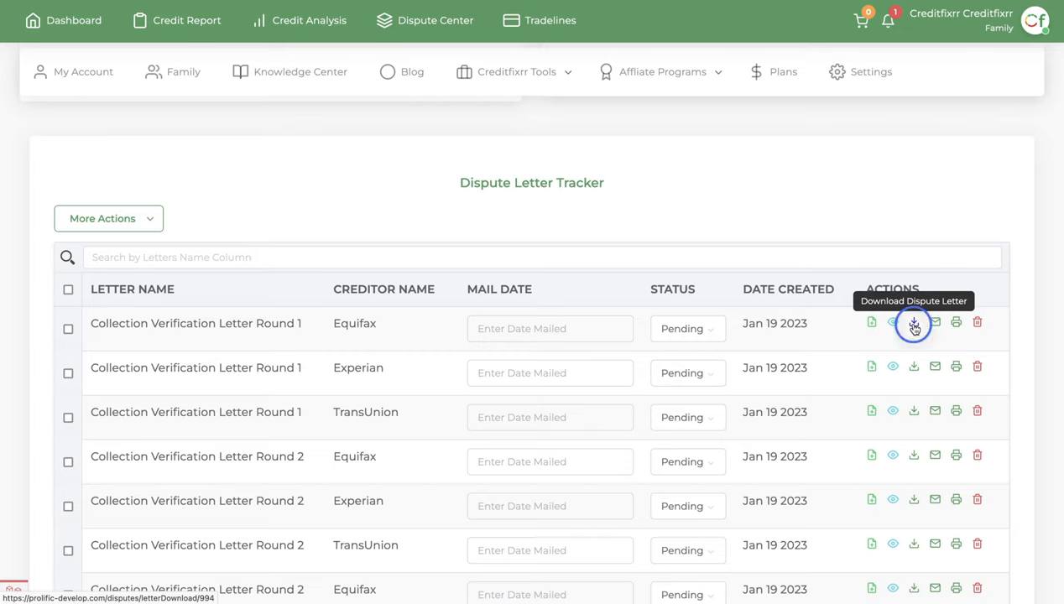
pyautogui.click(914, 326)
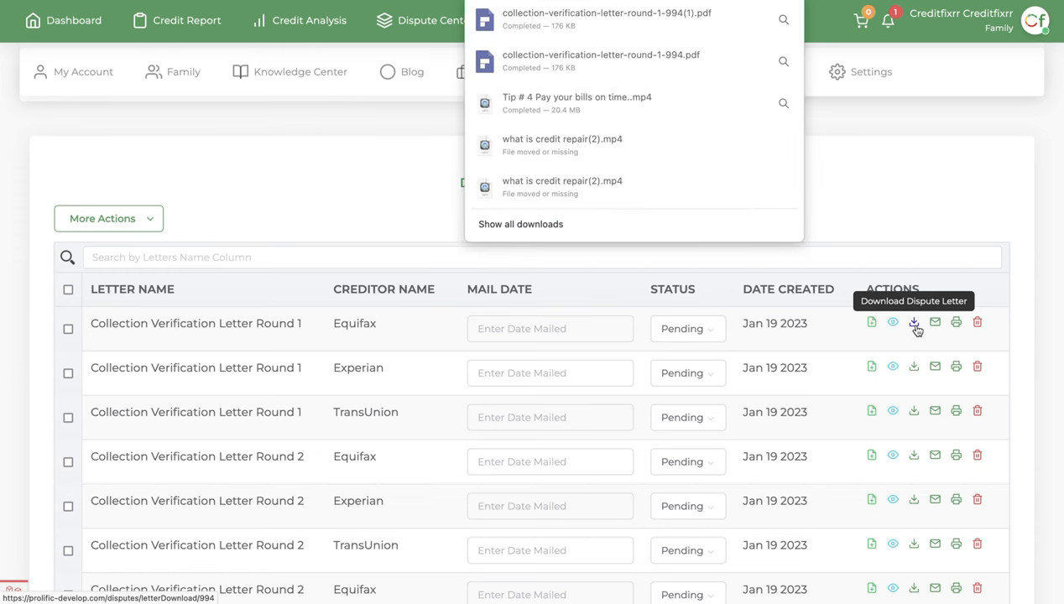
pyautogui.moveTo(550, 19)
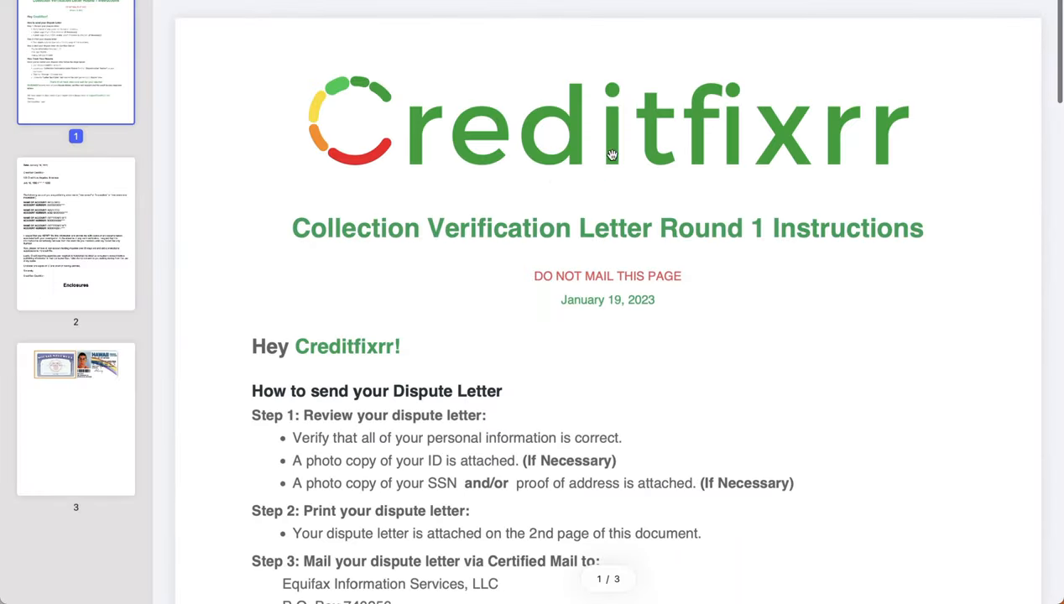
pyautogui.moveTo(544, 371)
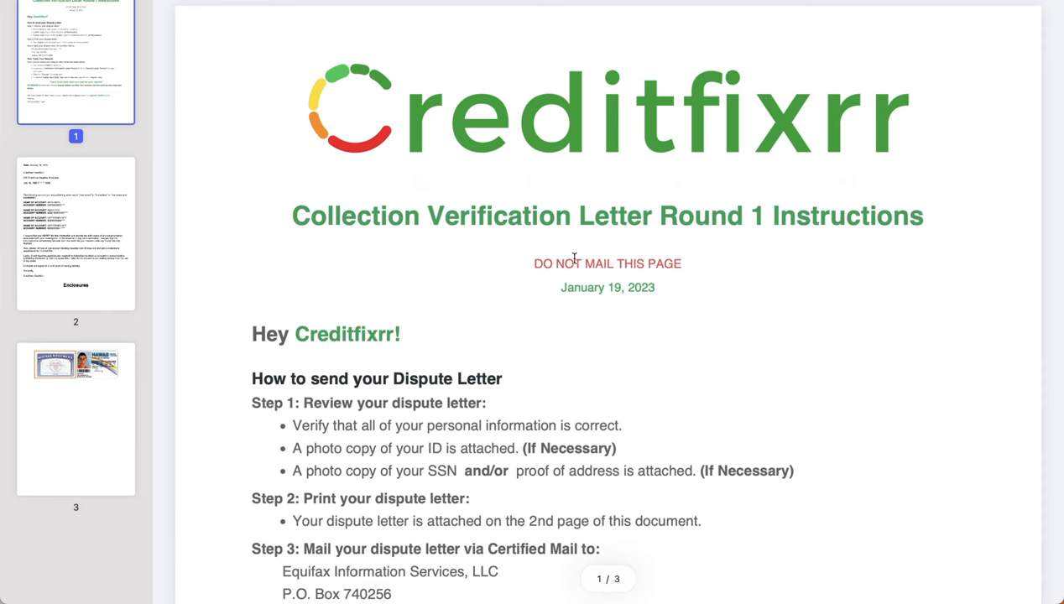
pyautogui.click(75, 233)
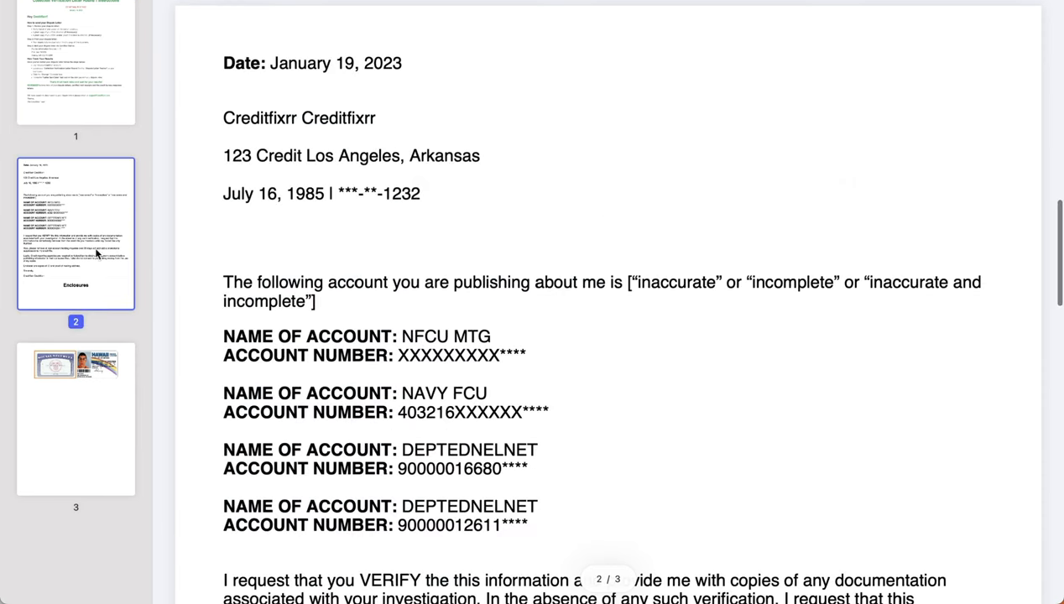
pyautogui.click(75, 418)
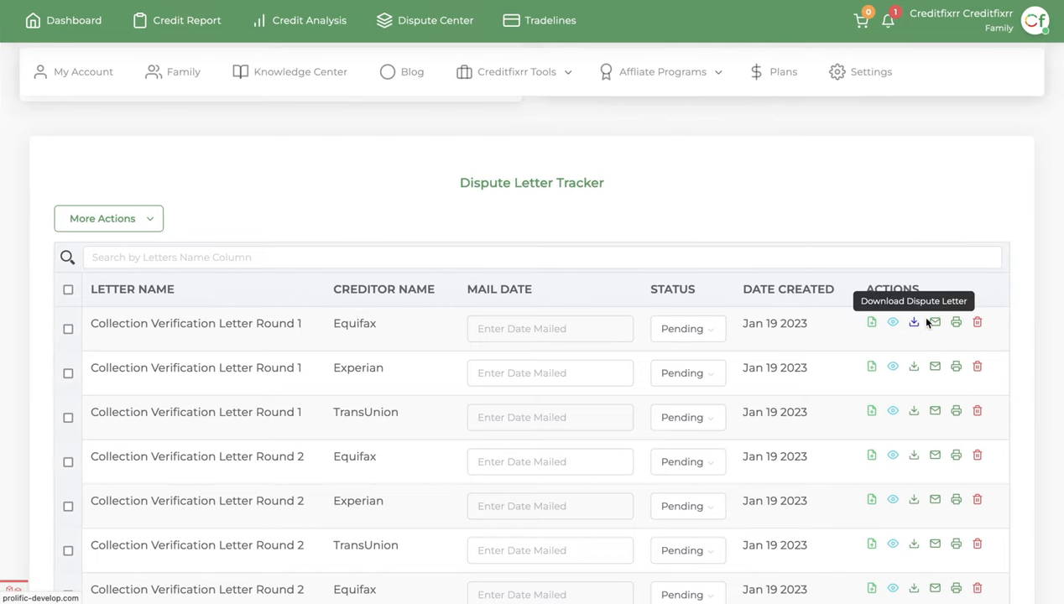
pyautogui.moveTo(934, 323)
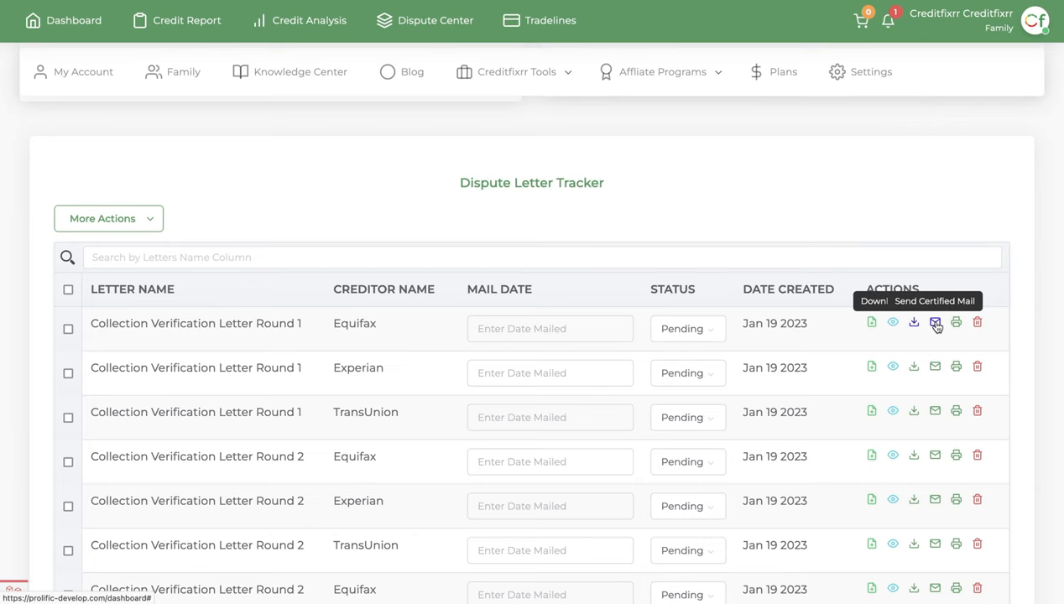
# - Launch certified-mail sending for the Equifax Round 1 letter via the envelope icon
pyautogui.click(935, 322)
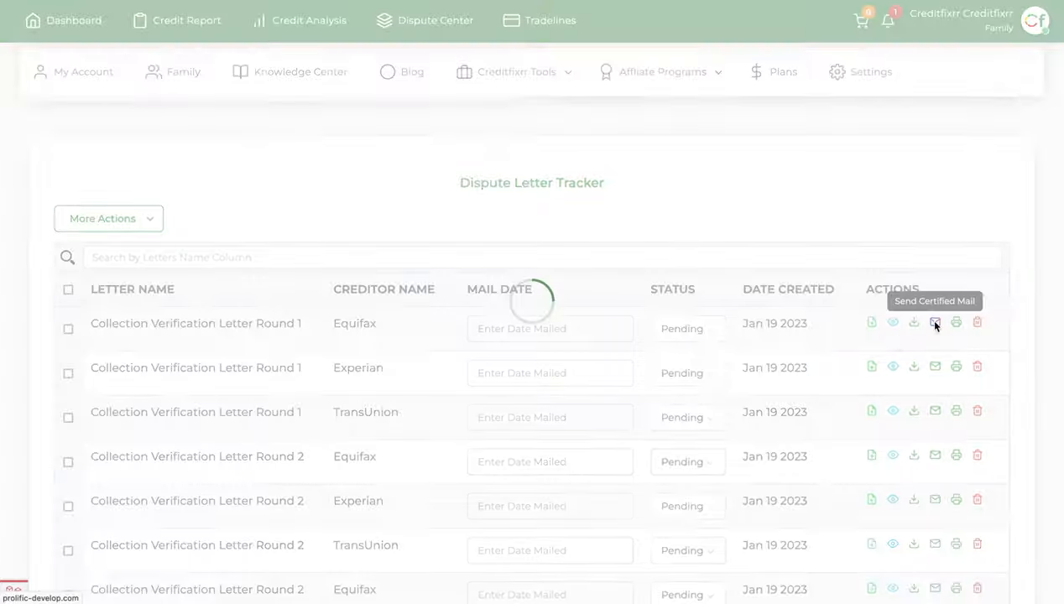
# - Review the Letter Type choices, keep First Class, and cancel the certified-mail form unsent
pyautogui.click(934, 322)
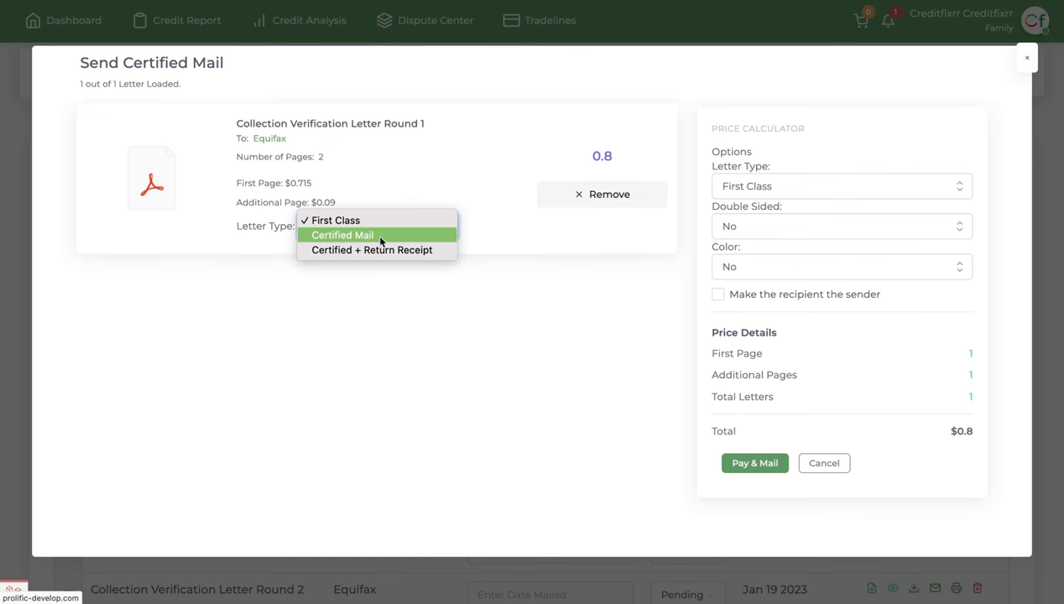
pyautogui.moveTo(370, 250)
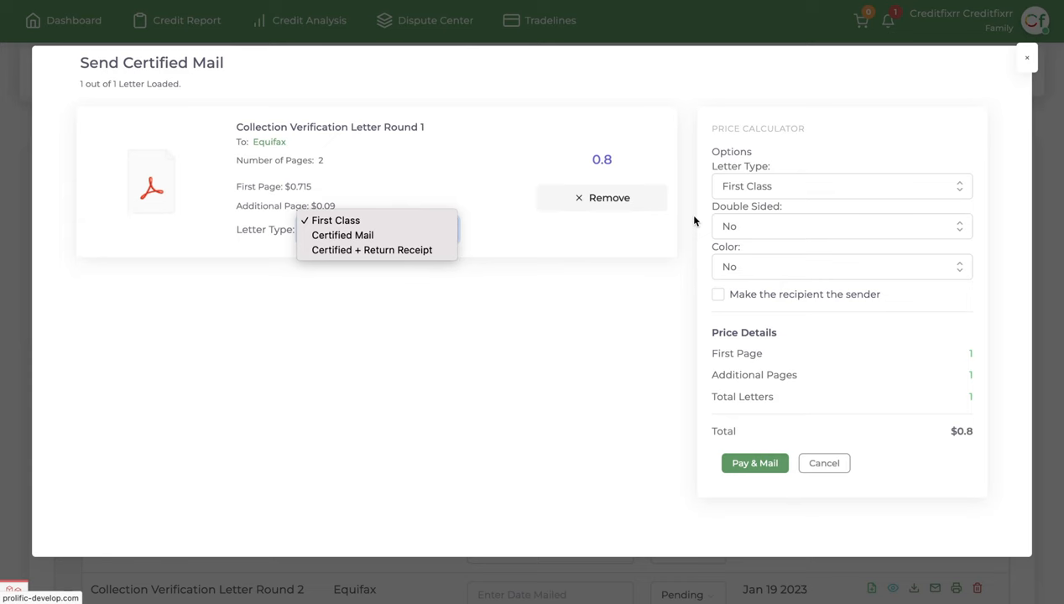
pyautogui.click(335, 220)
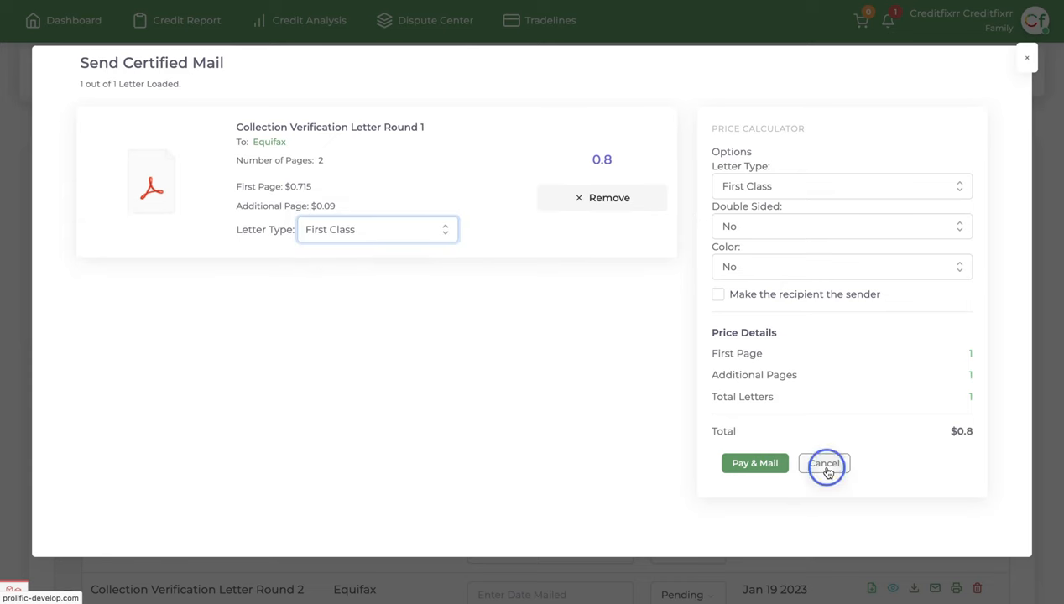
pyautogui.click(823, 463)
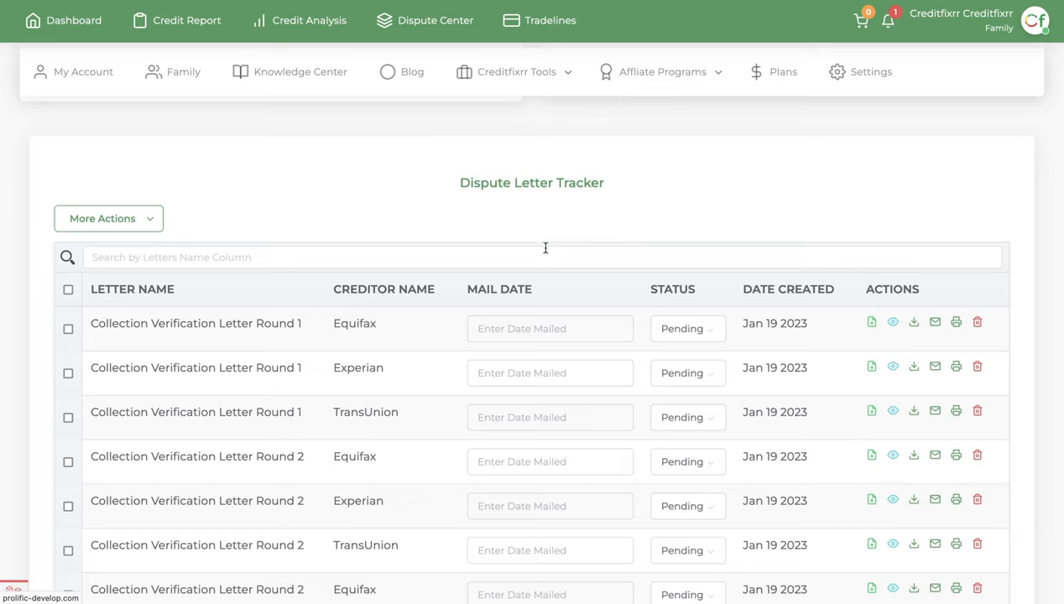
pyautogui.moveTo(49, 350)
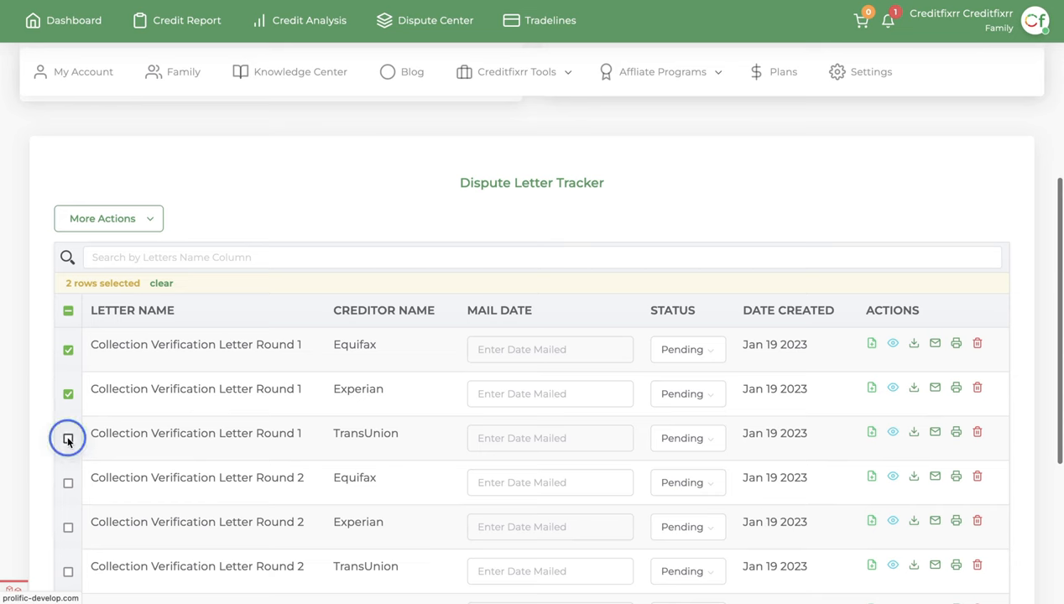
# - Choose Send Bulk Certified Mail from More Actions for the three selected Round 1 letters
pyautogui.click(109, 218)
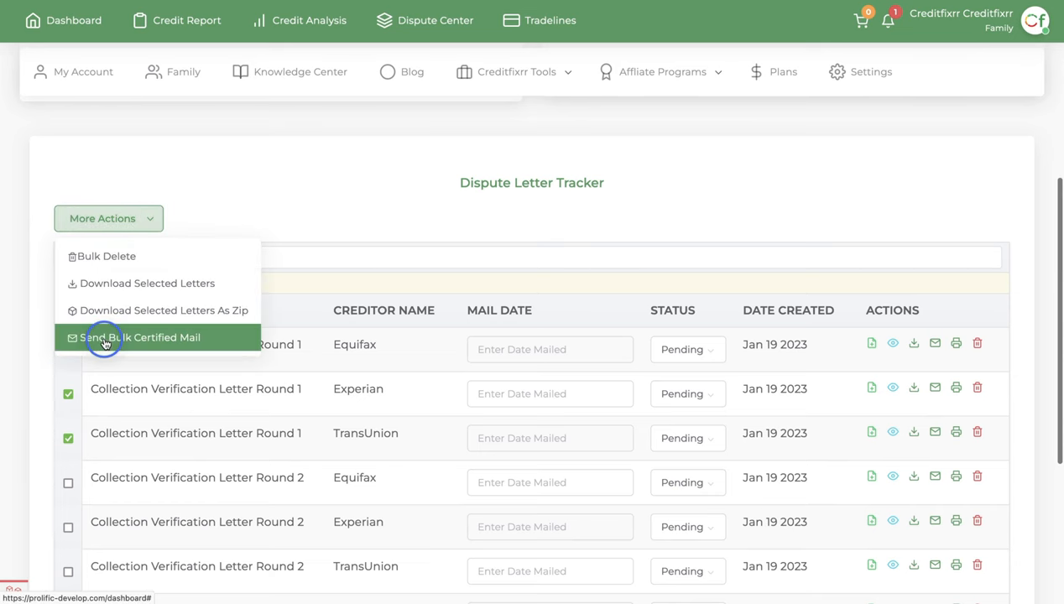
pyautogui.click(140, 338)
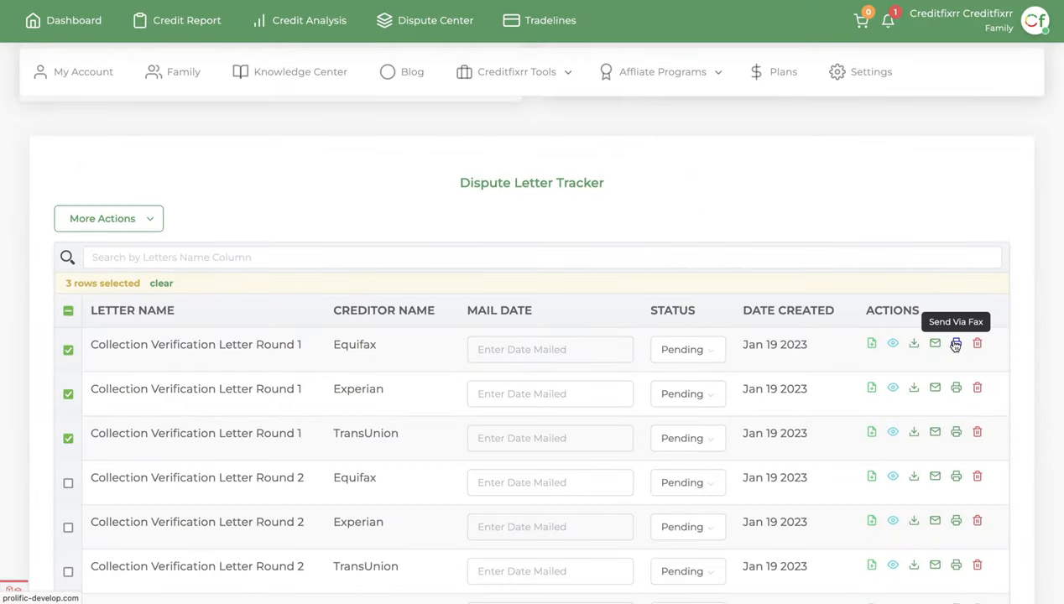
pyautogui.click(956, 344)
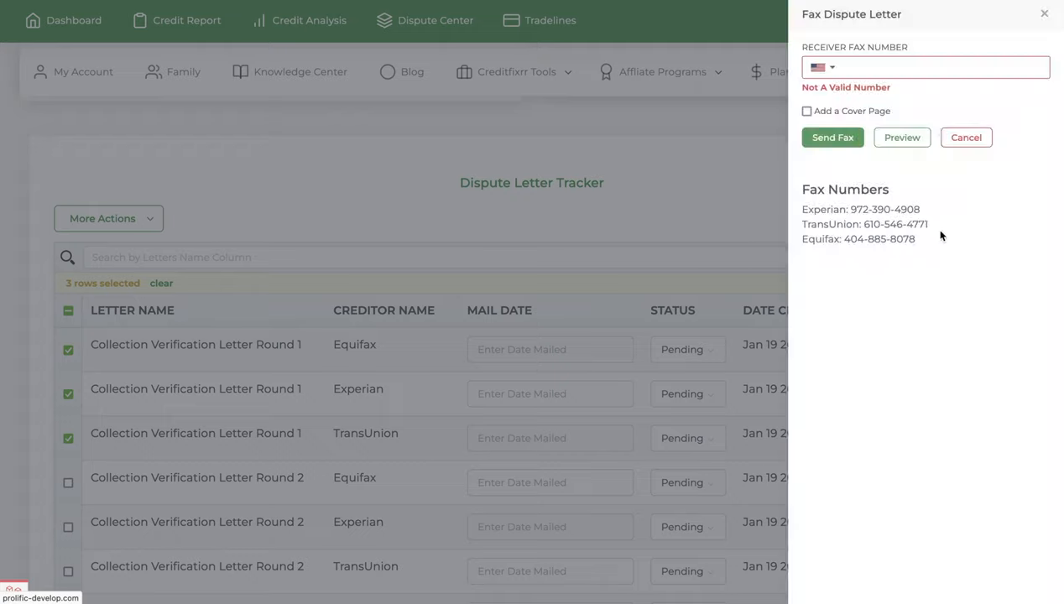
pyautogui.click(925, 67)
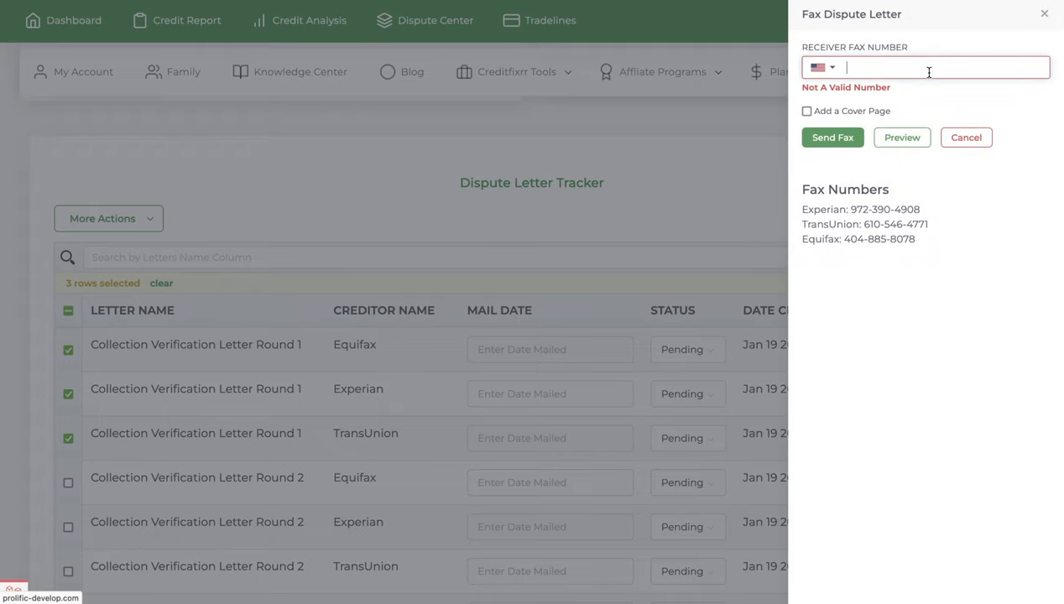
pyautogui.click(807, 111)
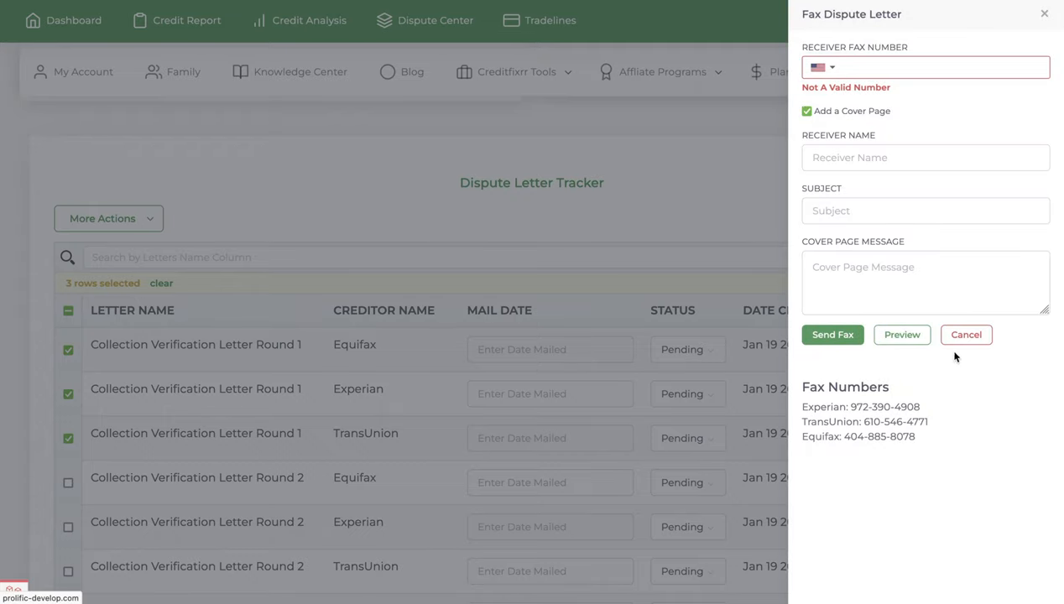
pyautogui.click(966, 334)
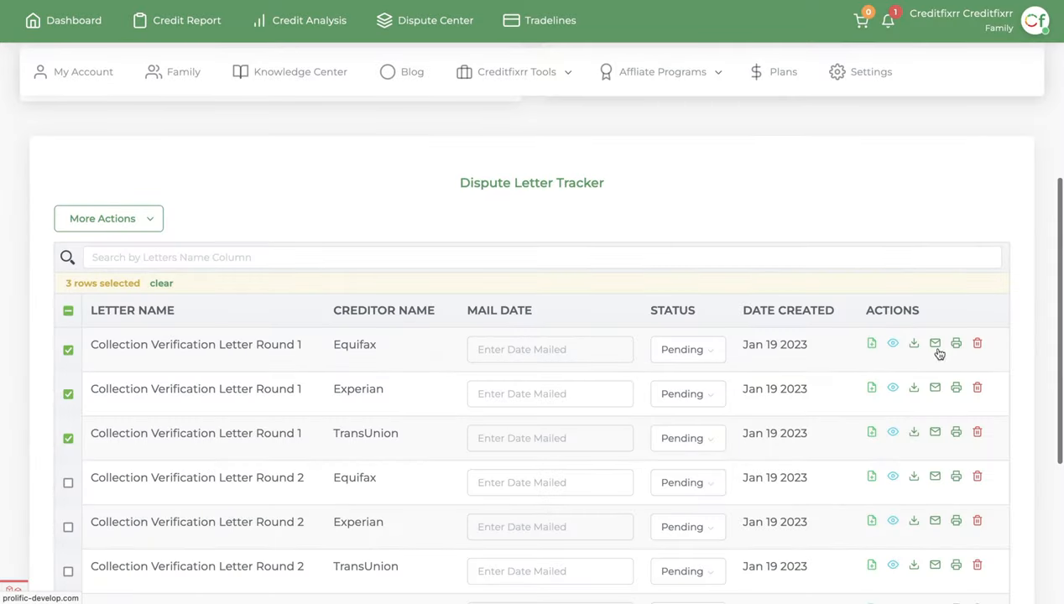
pyautogui.moveTo(906, 403)
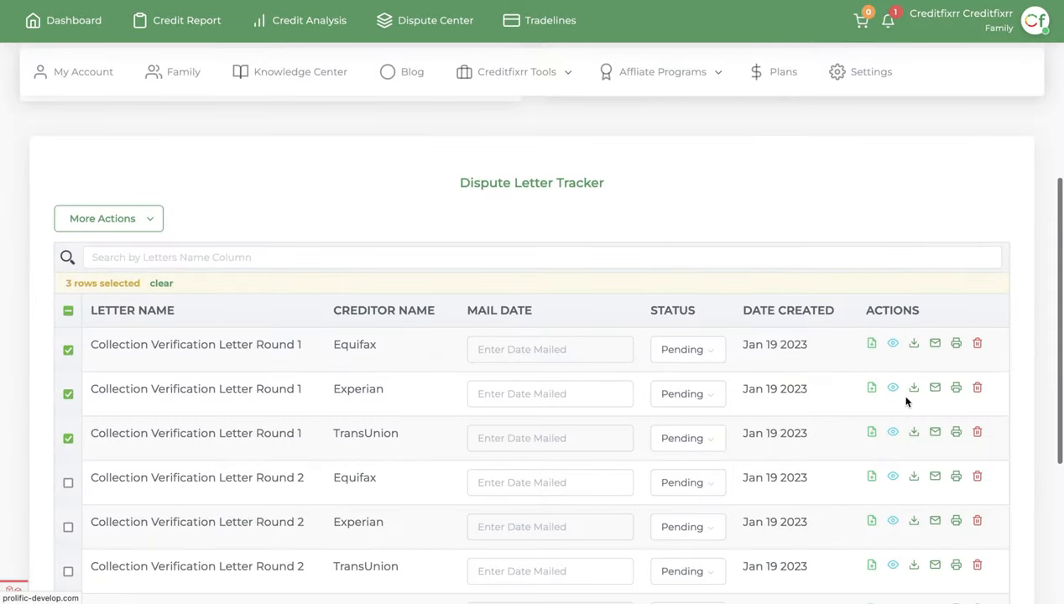
pyautogui.moveTo(977, 343)
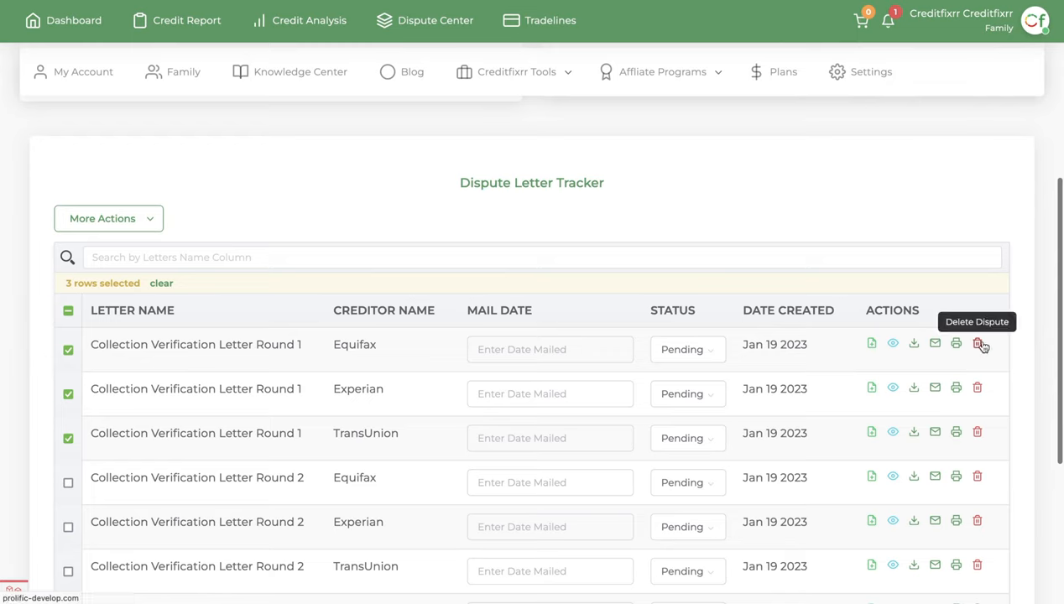
pyautogui.moveTo(937, 358)
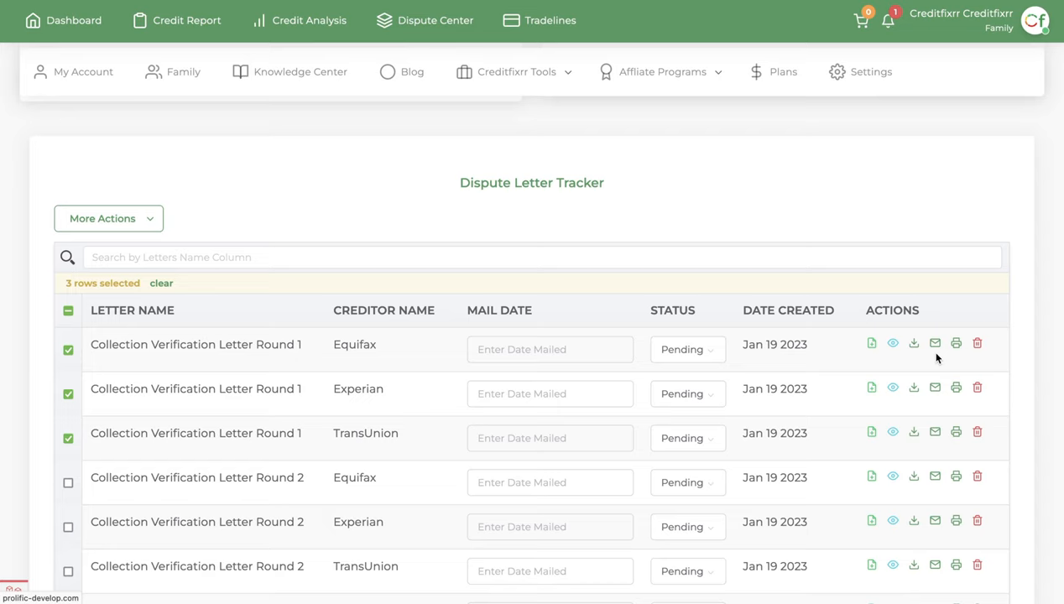
pyautogui.moveTo(999, 353)
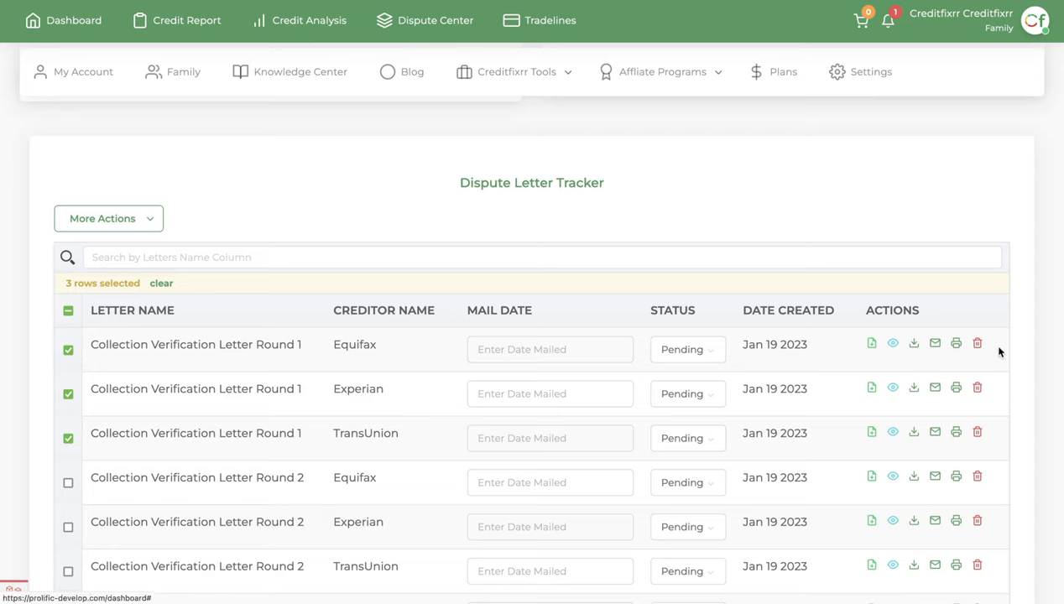
pyautogui.moveTo(1020, 271)
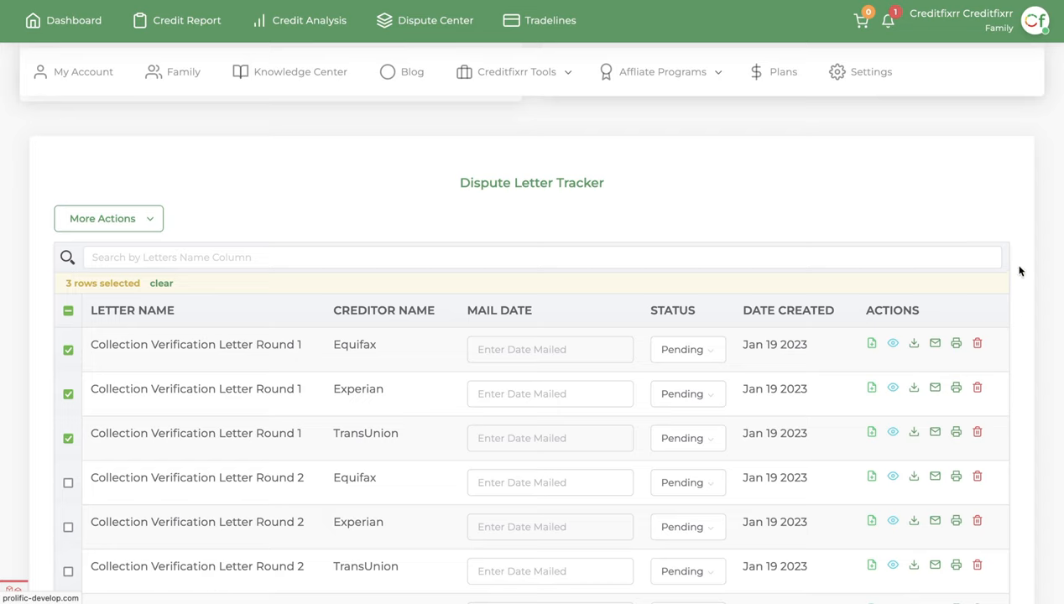